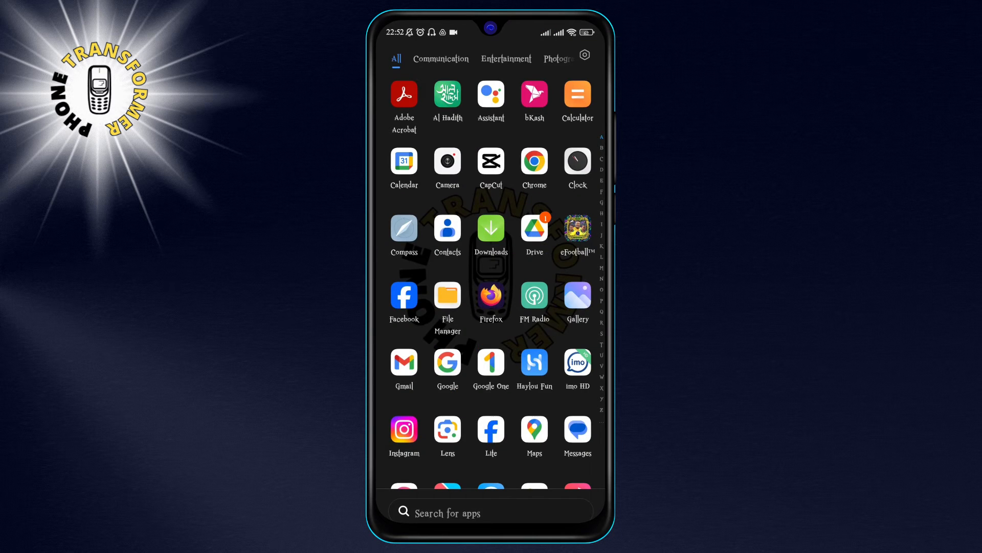
- Launch Chrome from the app drawer to its Google start page
left_click(534, 161)
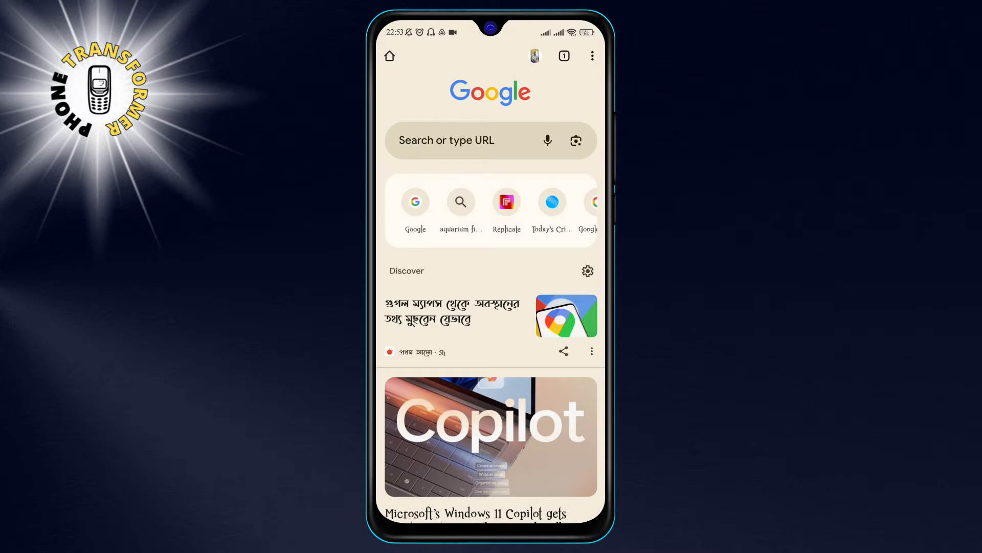
- Open the Downloads page from Chrome's three-dot menu, listing the video and contacts.csv
left_click(591, 56)
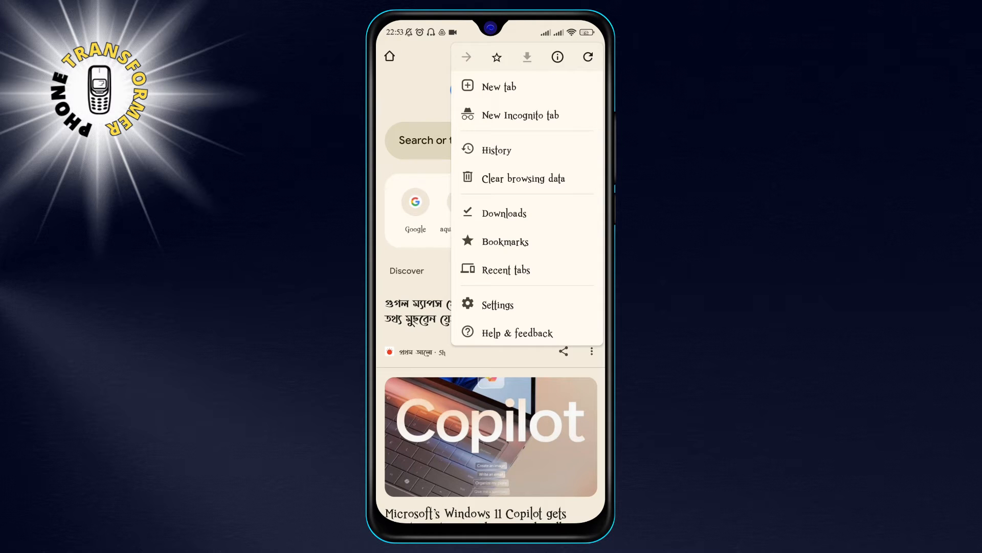
left_click(503, 213)
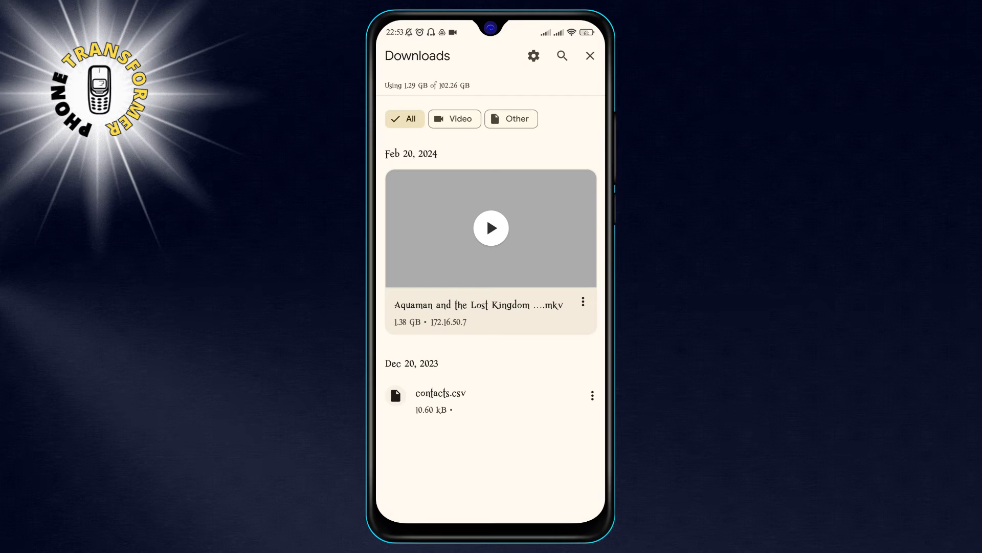
- Long-press contacts.csv in the Downloads list to select it
left_click(581, 301)
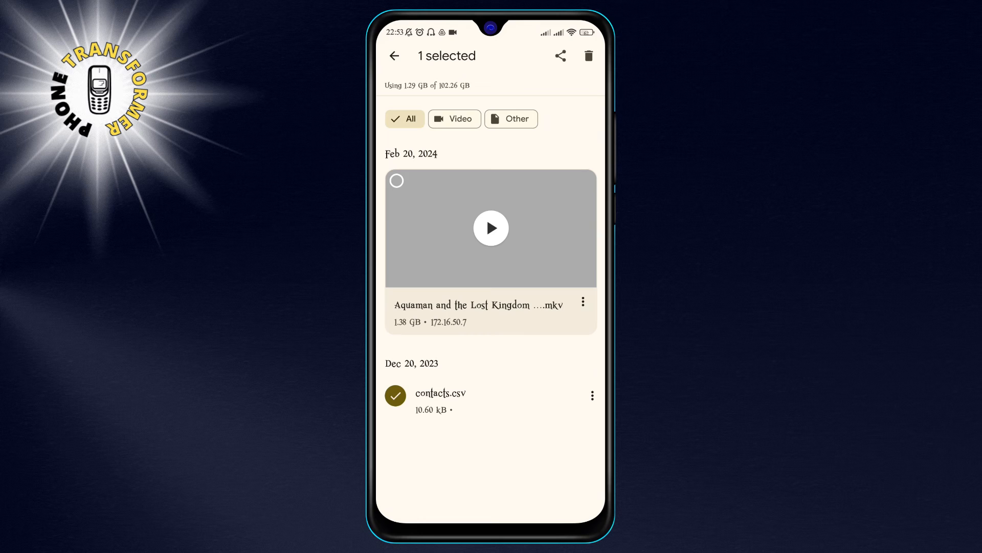
left_click(396, 180)
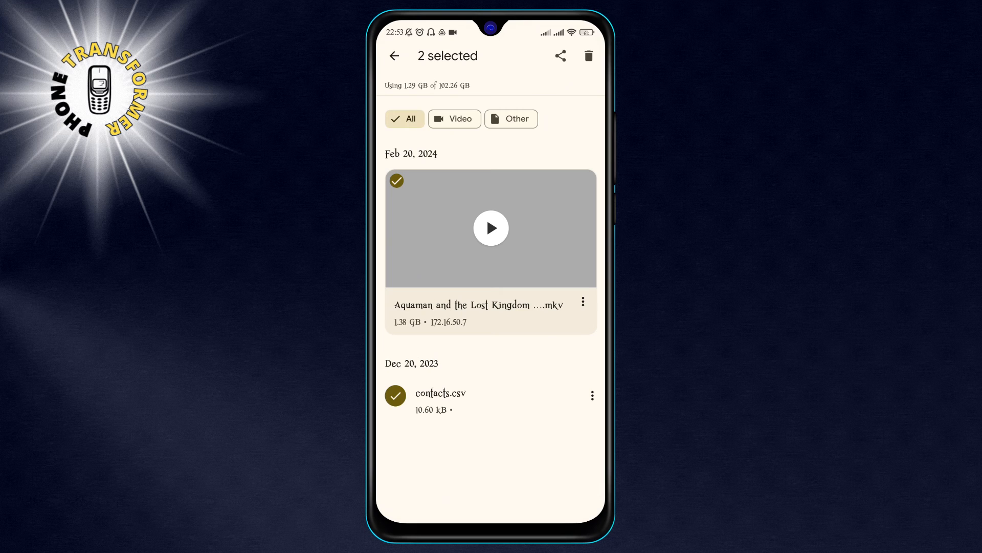
left_click(587, 56)
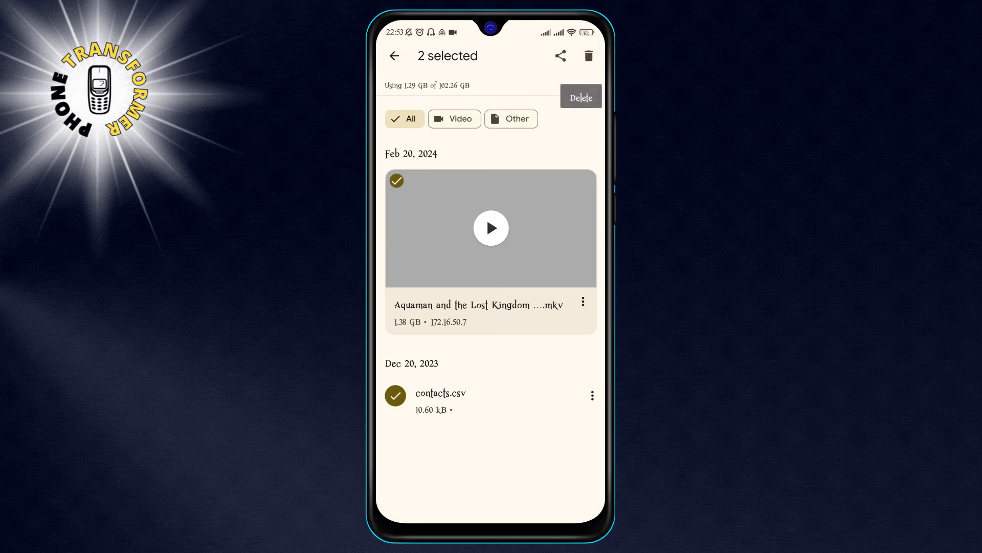
left_click(580, 96)
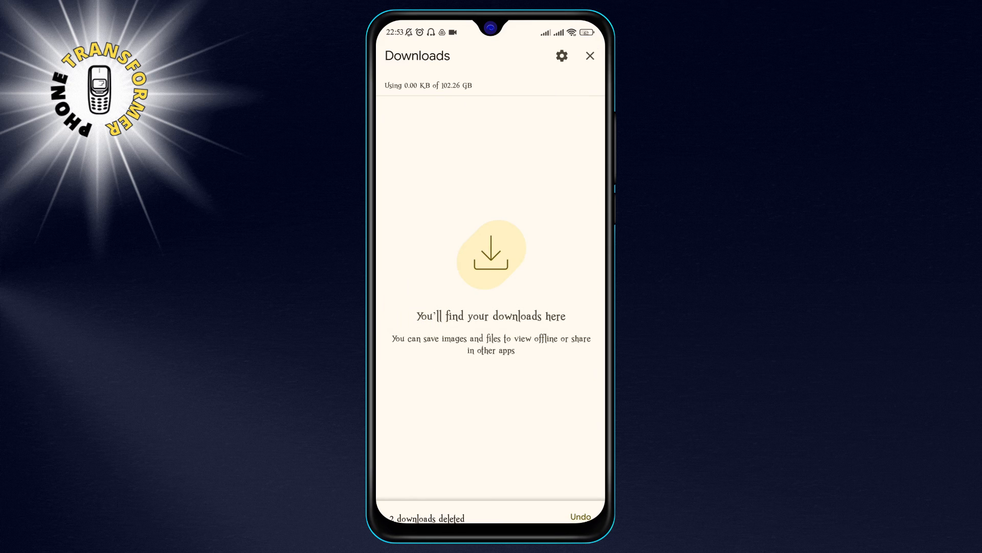
left_click(579, 516)
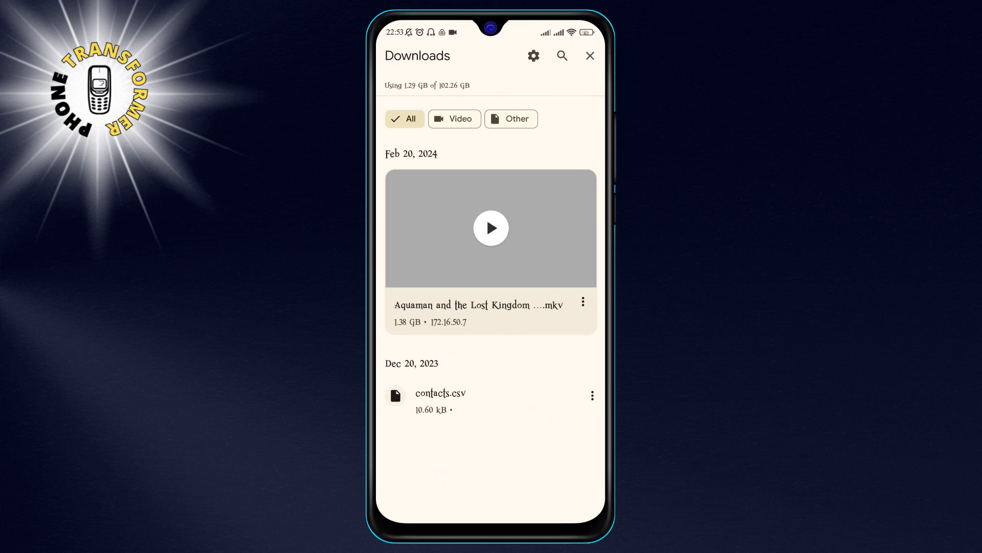